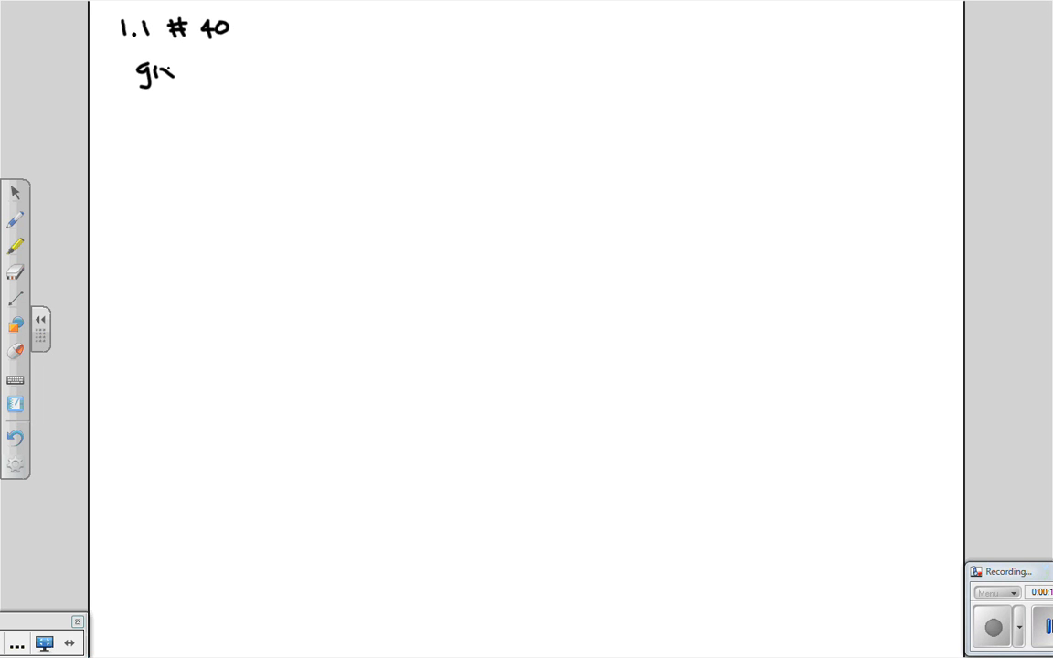
Handwrite g(x) = |x| / x² below the '1.1 #40' heading.
left_click_drag(169, 73, 228, 64)
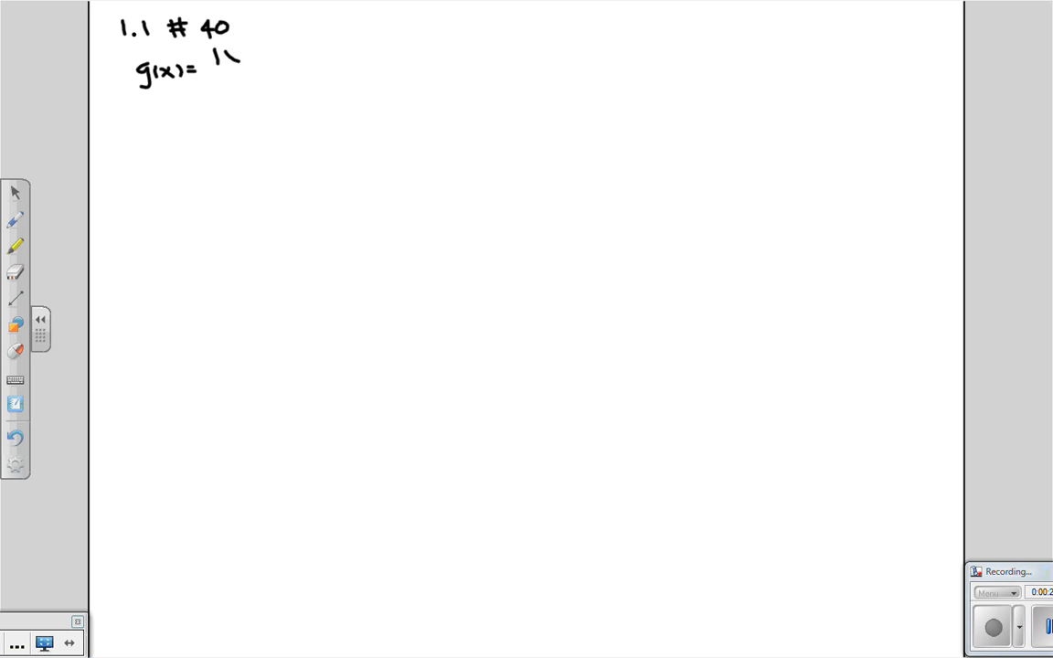
left_click_drag(224, 55, 228, 91)
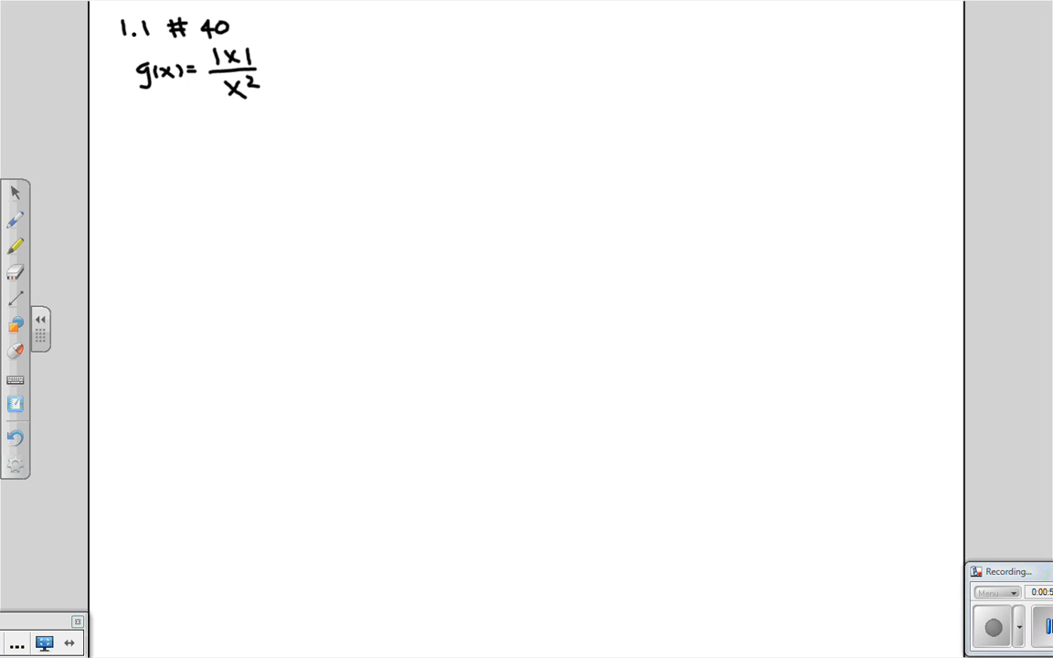
Write 'when x=0 you're dividing by 0. Undefined!' and begin 'Domain: (-∞'.
left_click_drag(137, 123, 187, 119)
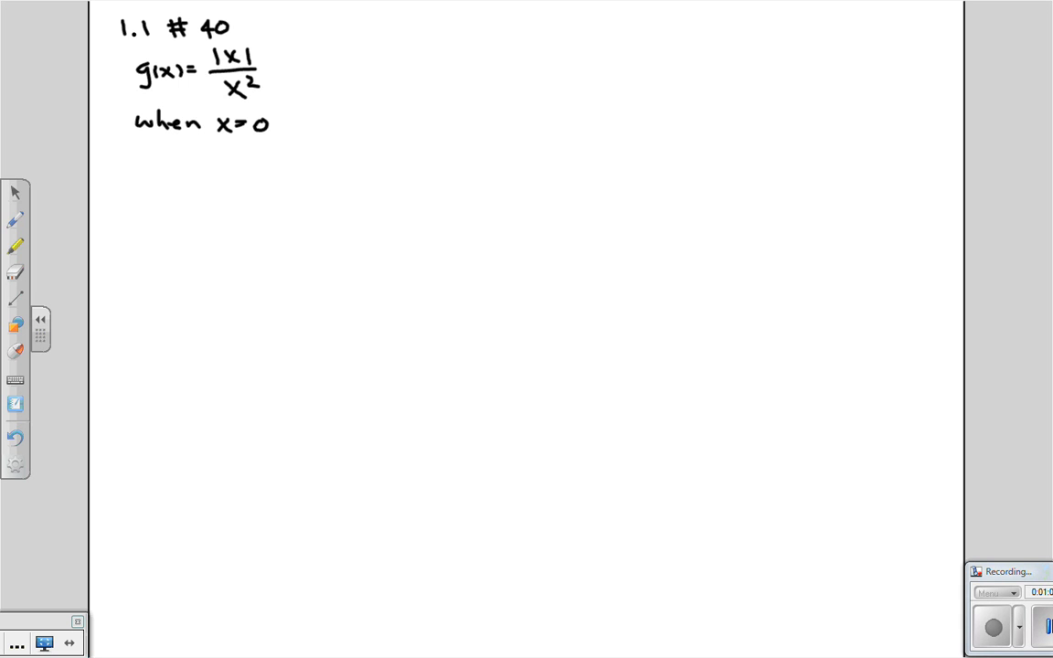
left_click_drag(137, 155, 178, 156)
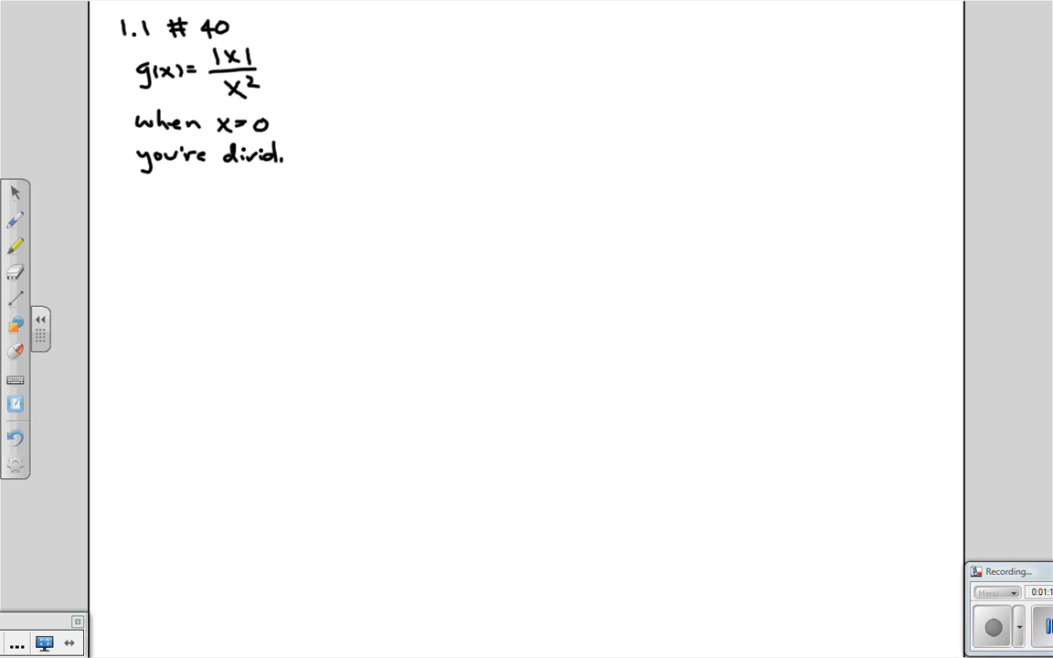
left_click_drag(275, 155, 343, 155)
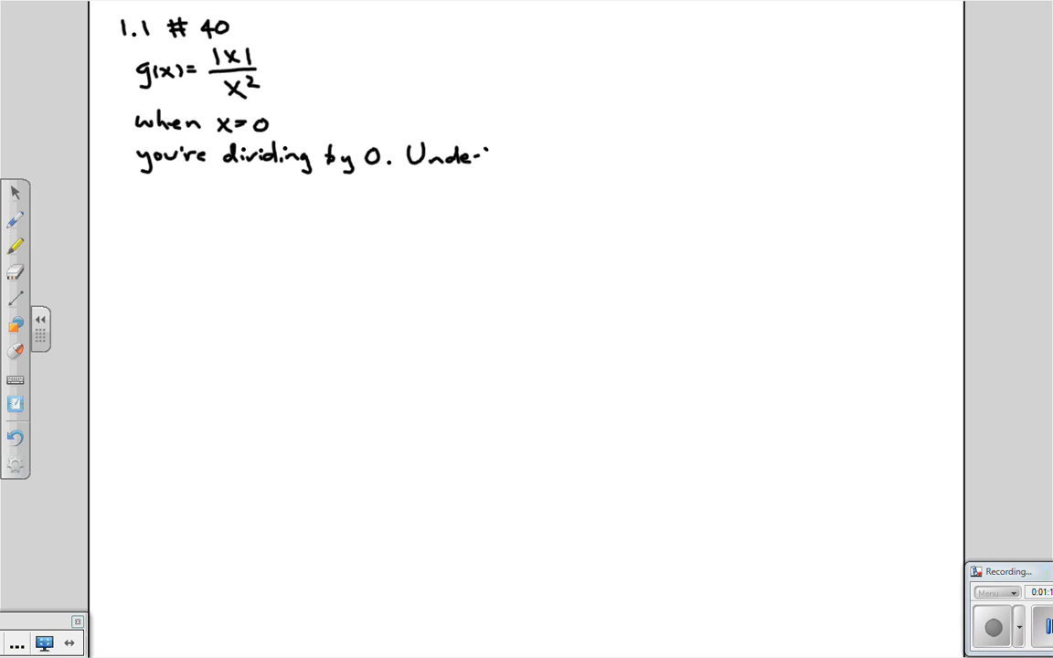
left_click_drag(494, 156, 535, 157)
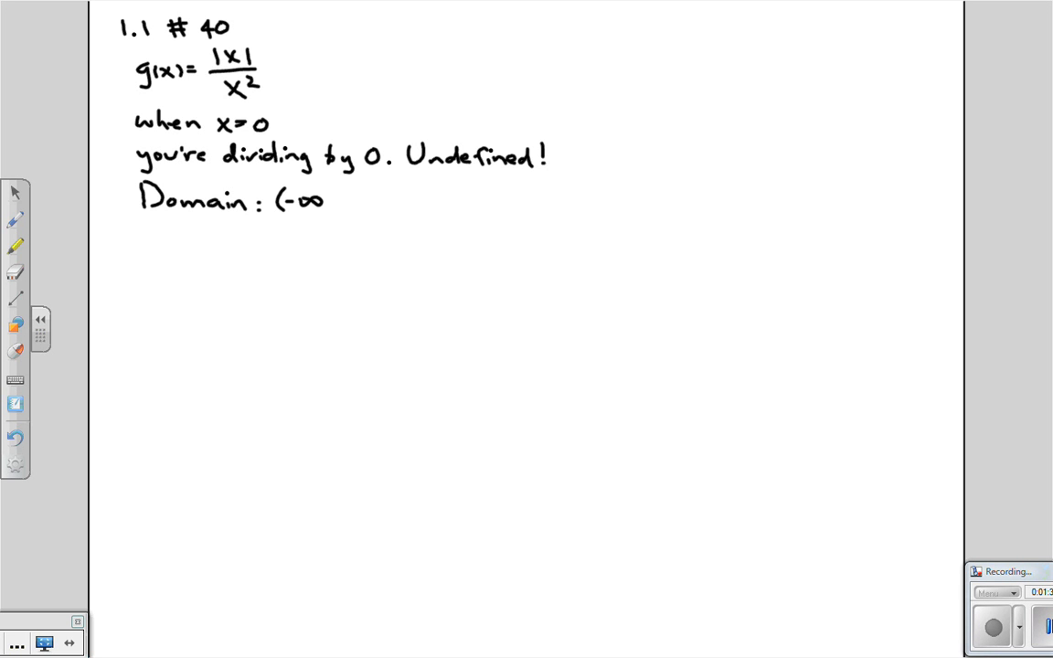
Finish the domain as (-∞,0) U (0,∞), then start writing x² = x·x = |x||.
type(",0) U (0,∞)")
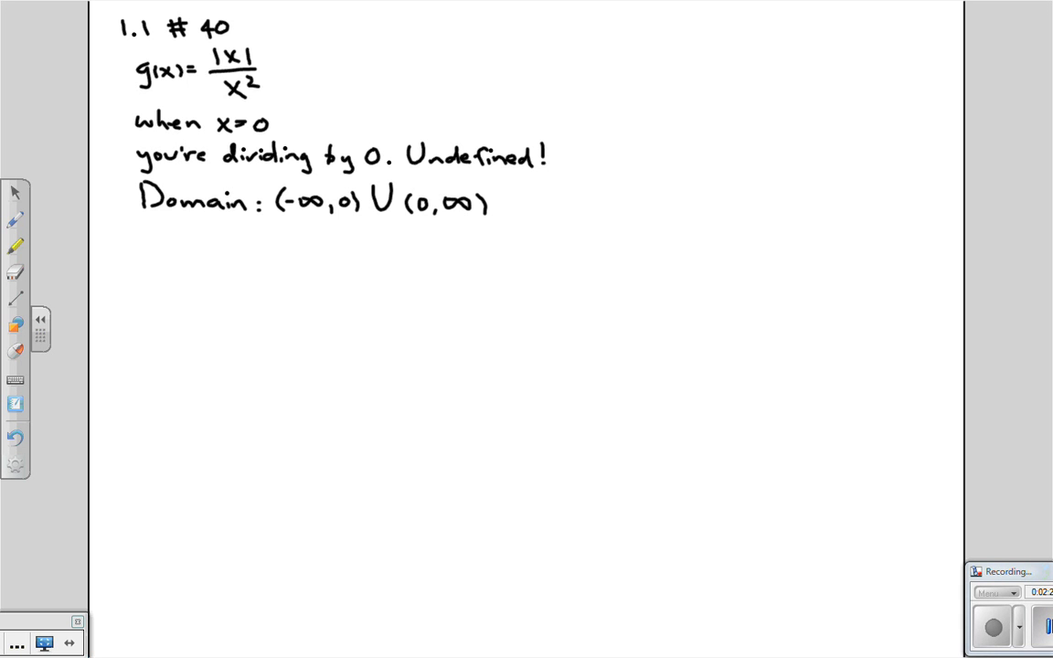
left_click_drag(169, 251, 197, 242)
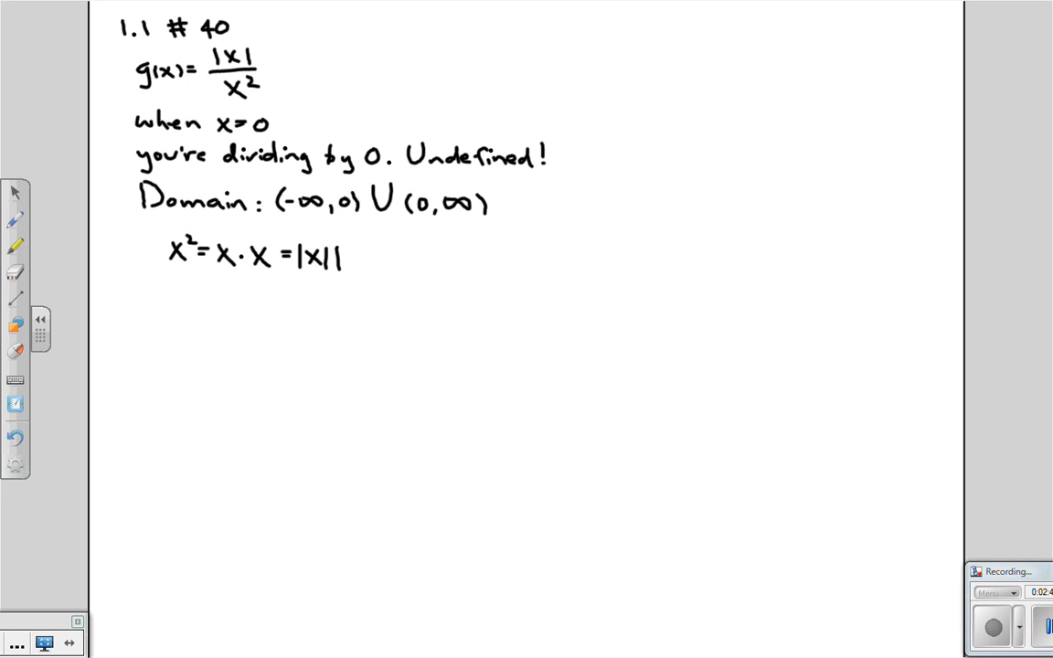
Complete x² = |x||x|, add the example (-3)² = -3·-3 = 3·3, and write 'g(x) ='.
left_click_drag(342, 265, 370, 251)
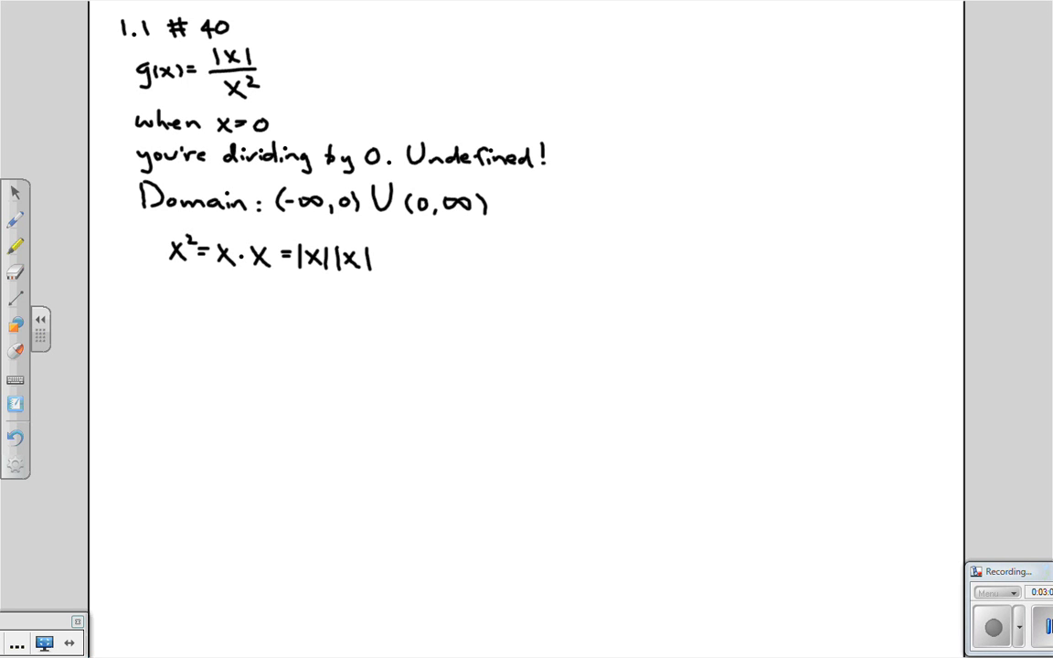
left_click(223, 273)
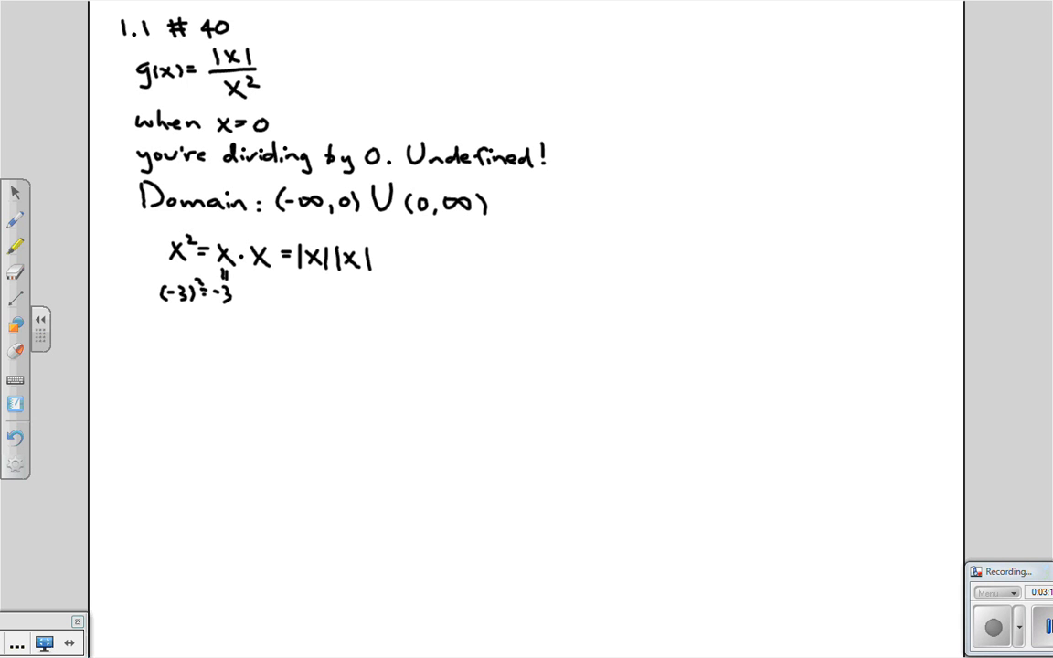
left_click_drag(242, 292, 256, 294)
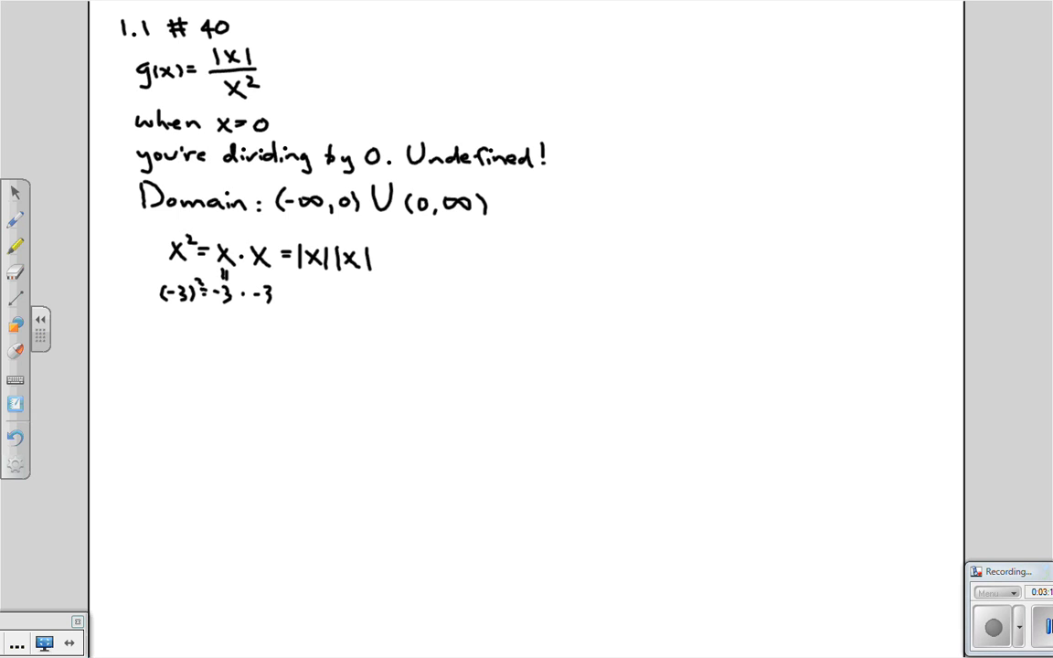
left_click(287, 294)
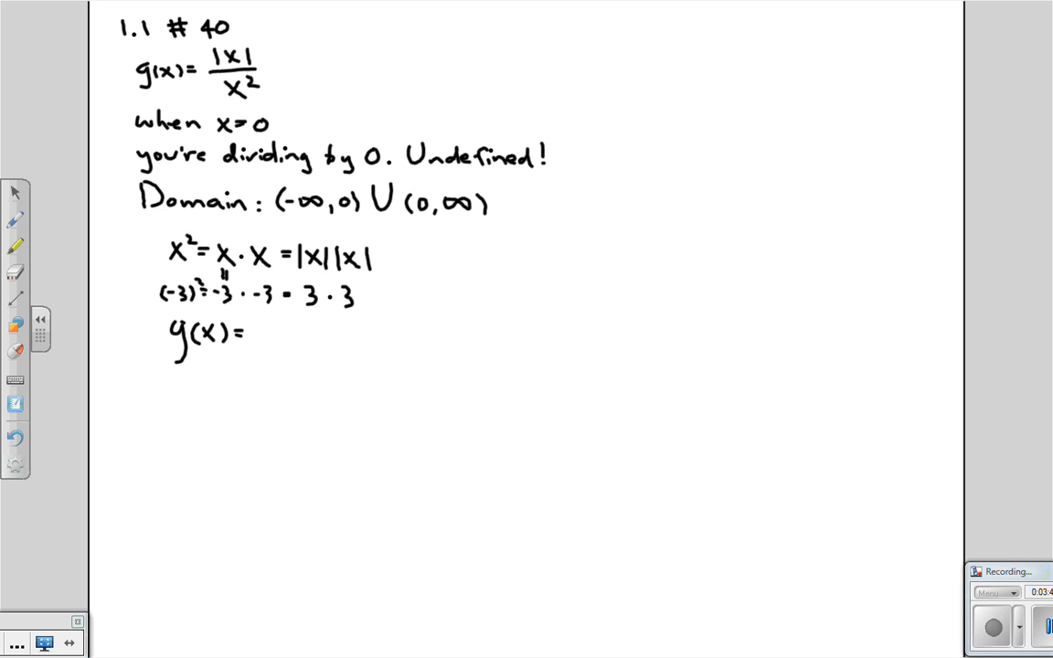
Write |x|/(|x||x|), cancel the common |x| to get 1/|x|, and draw a vertical axis.
left_click_drag(270, 315, 324, 330)
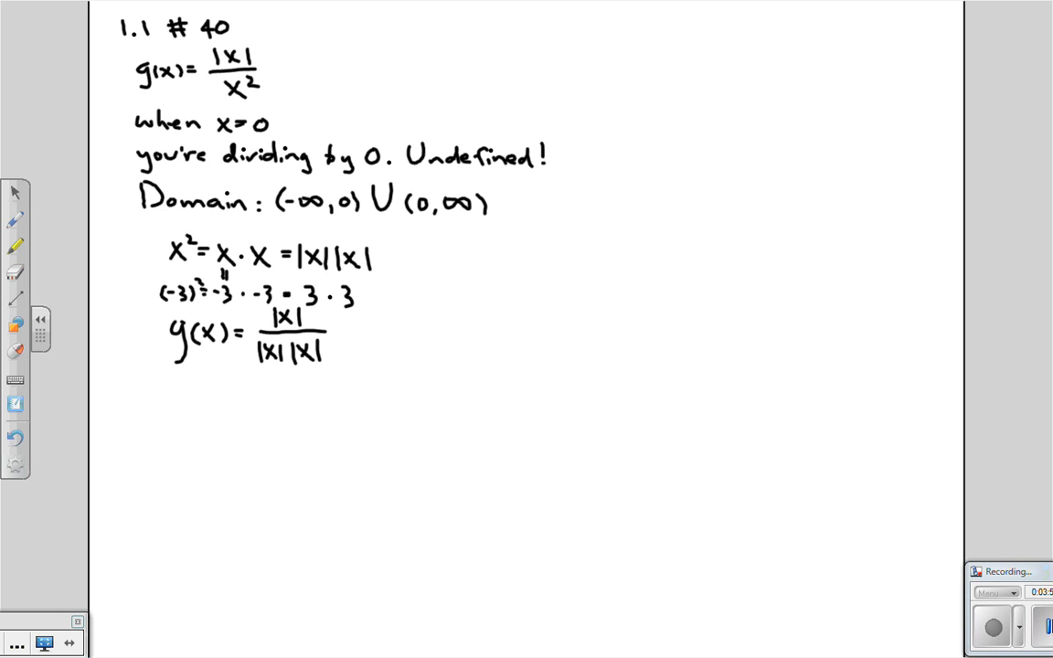
left_click_drag(252, 366, 283, 346)
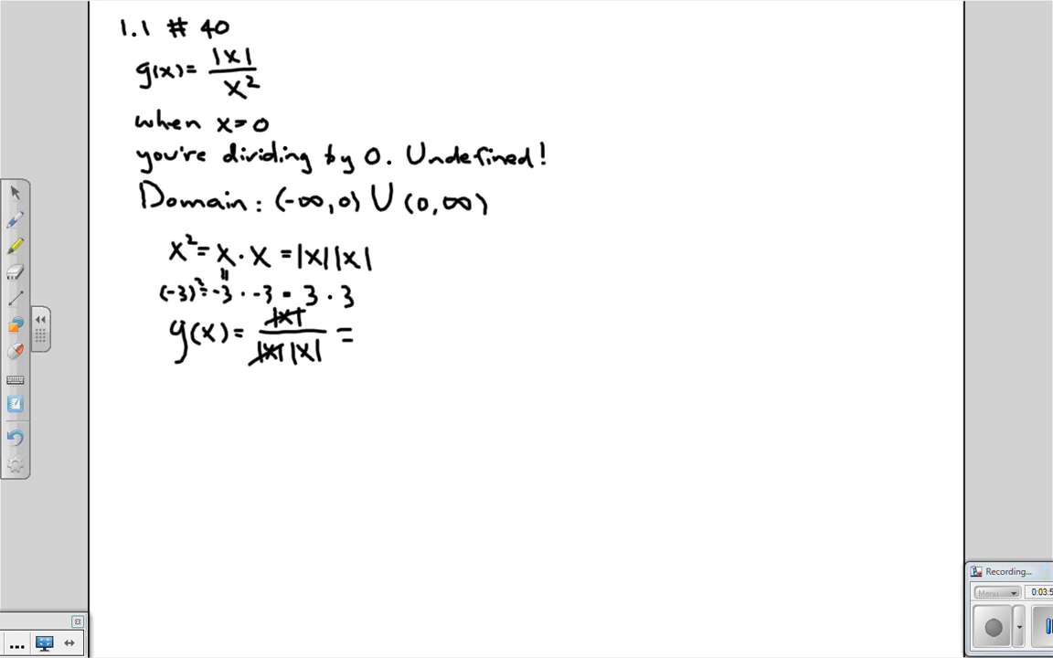
left_click_drag(388, 315, 416, 352)
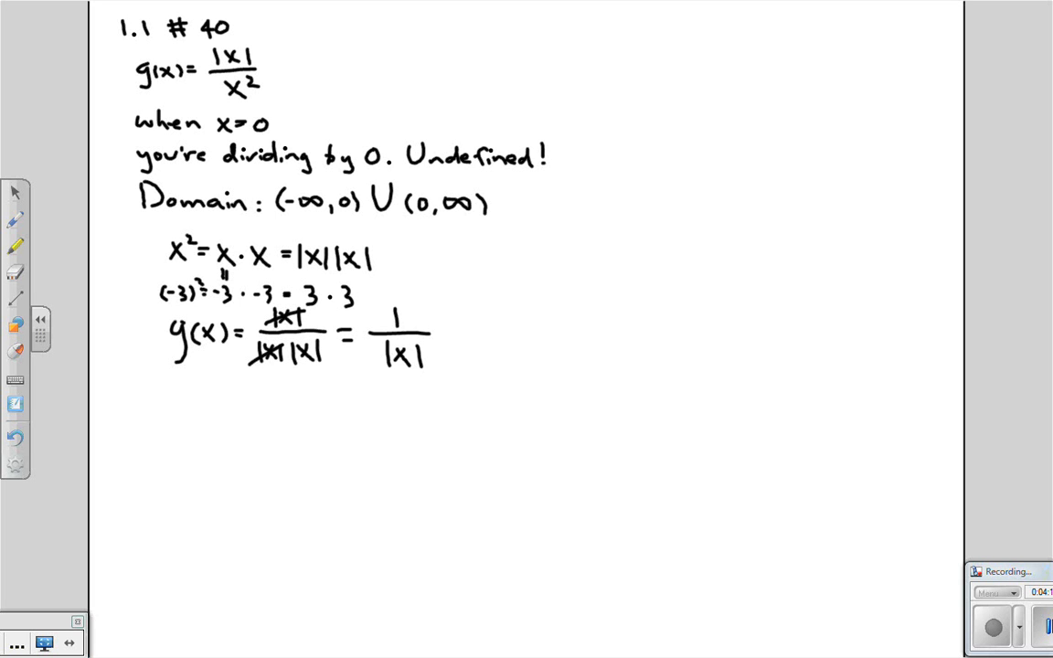
left_click_drag(290, 388, 294, 567)
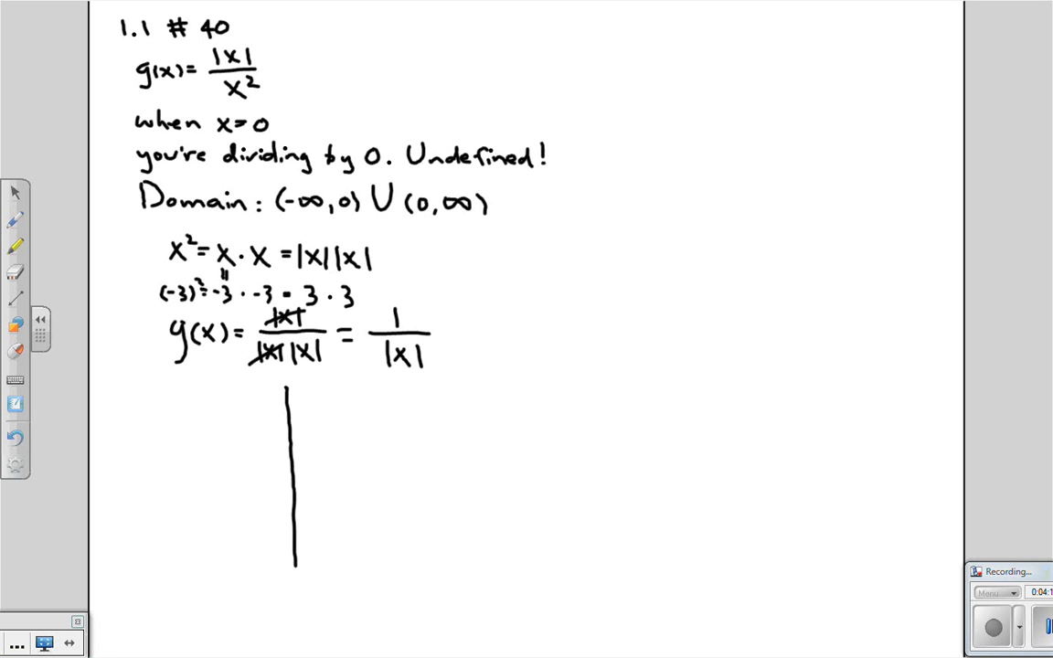
Draw the arrowed horizontal x-axis, then start the blue curve for positive x.
left_click_drag(181, 464, 438, 465)
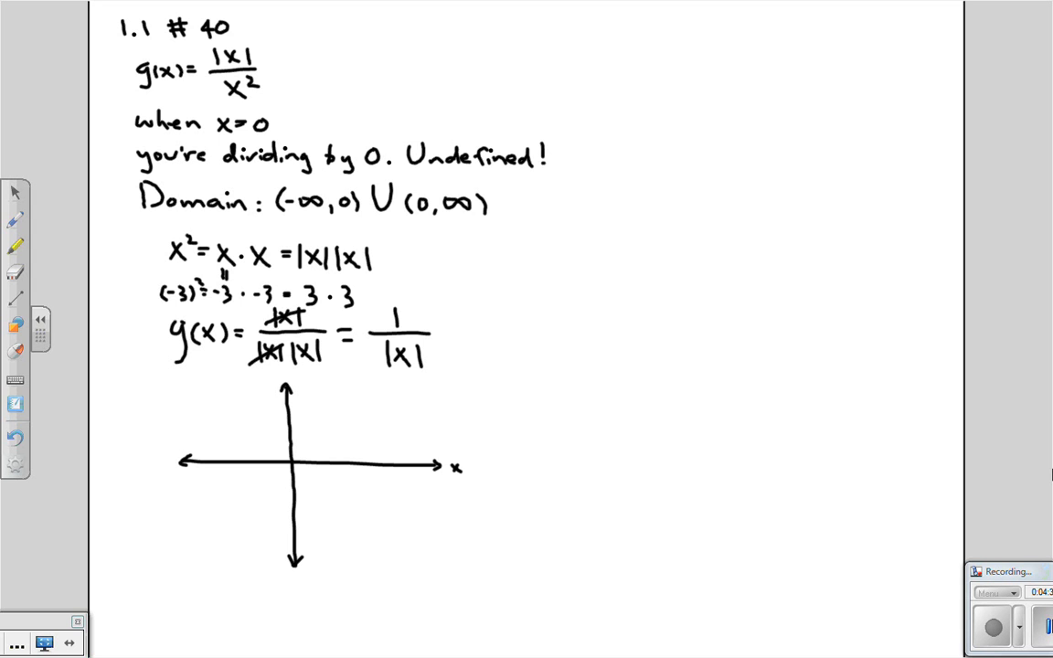
left_click_drag(297, 382, 361, 448)
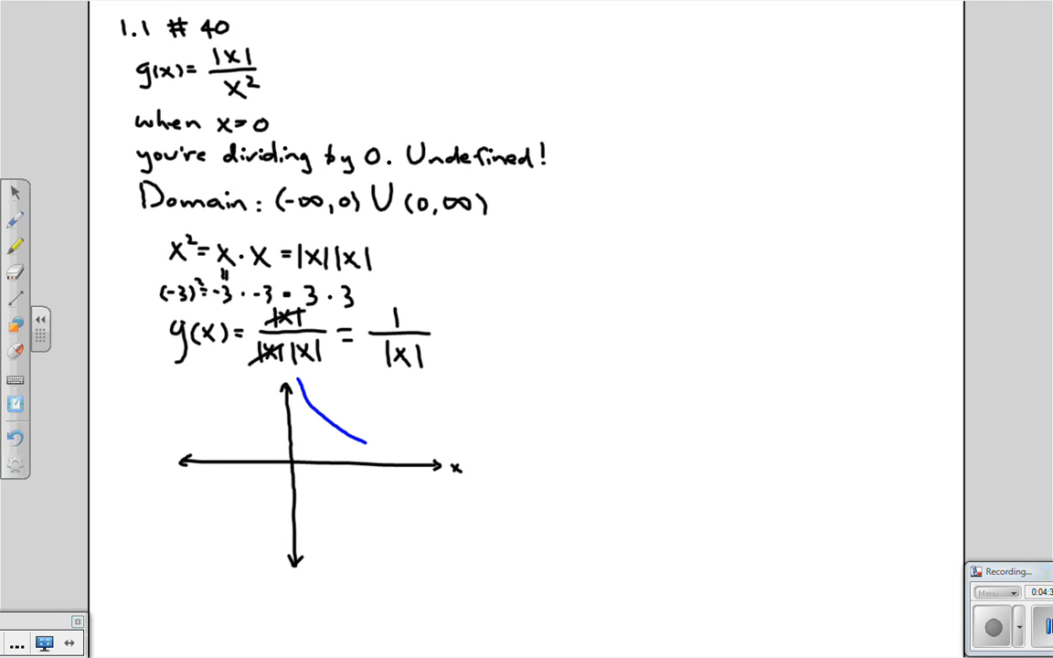
Extend the blue branch to an arrowhead and sketch a dashed black curve lower left.
left_click_drag(356, 434, 430, 453)
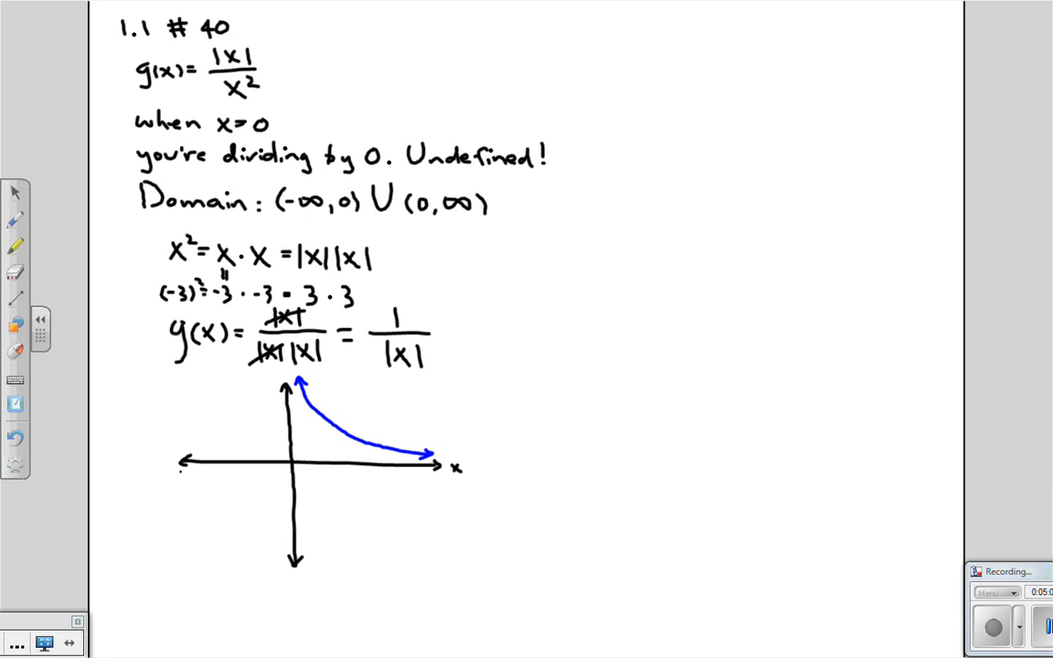
left_click_drag(183, 475, 265, 526)
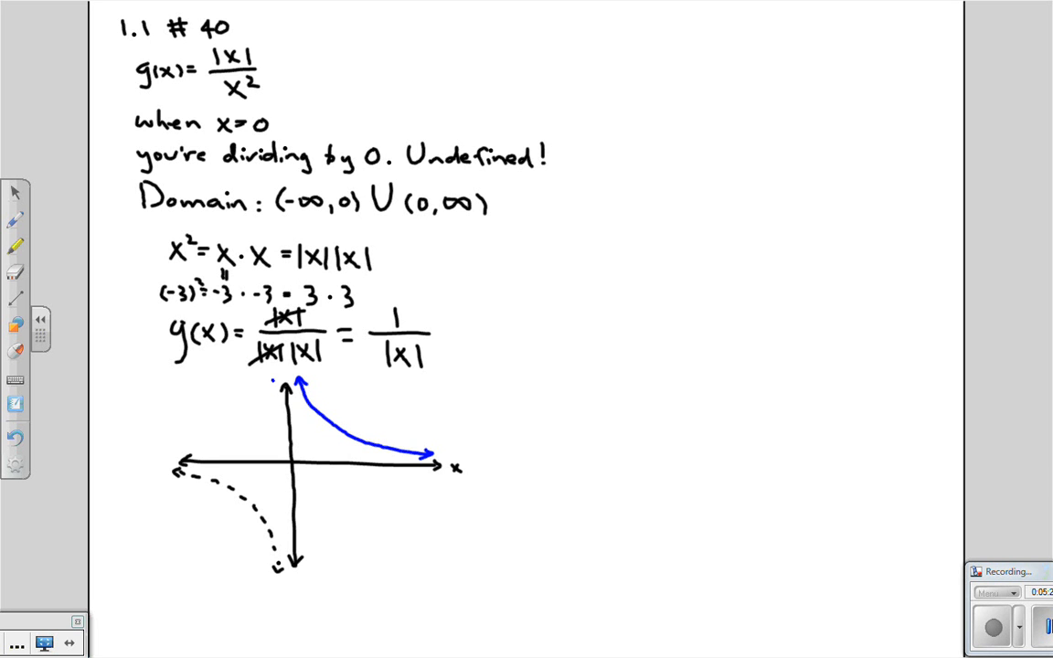
Draw the blue negative-x branch with arrowheads above the x-axis, mirroring the right side.
left_click_drag(164, 452, 279, 384)
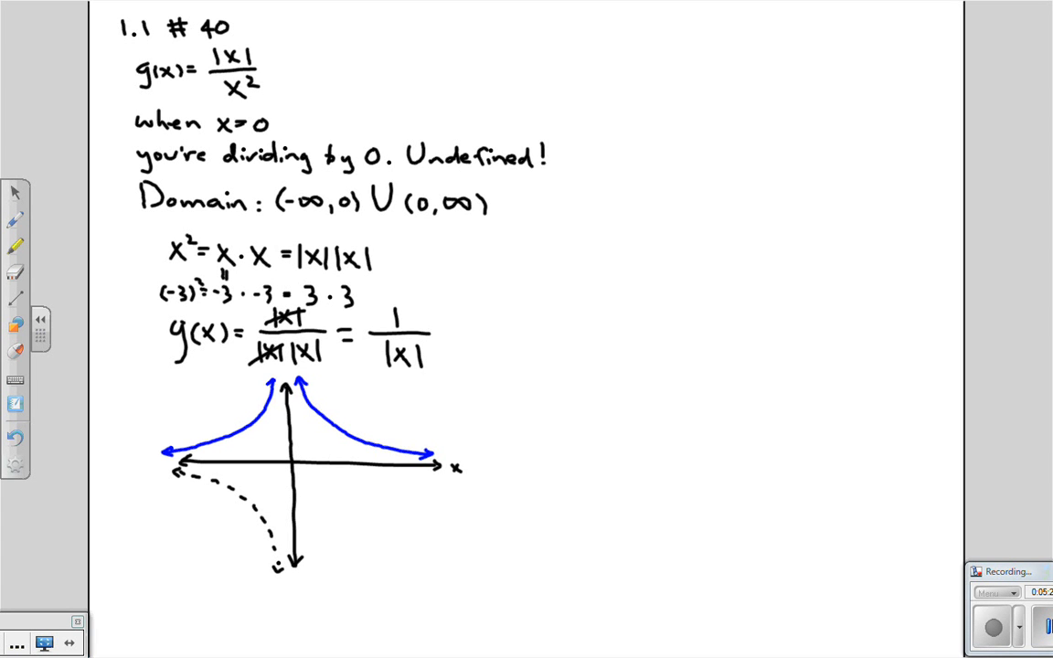
mouse_move(273, 382)
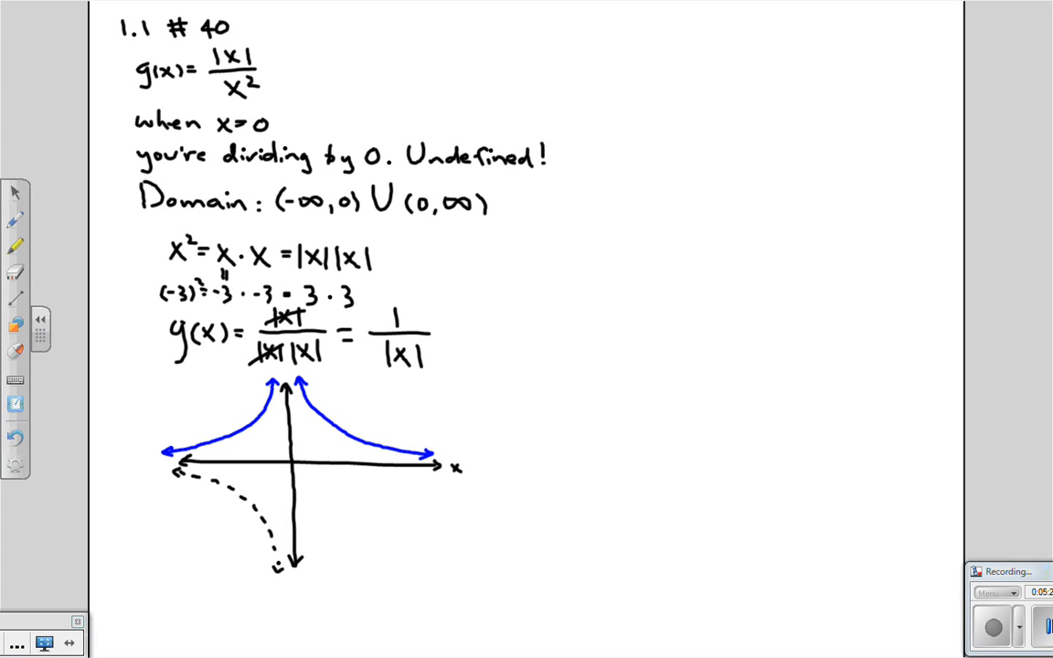